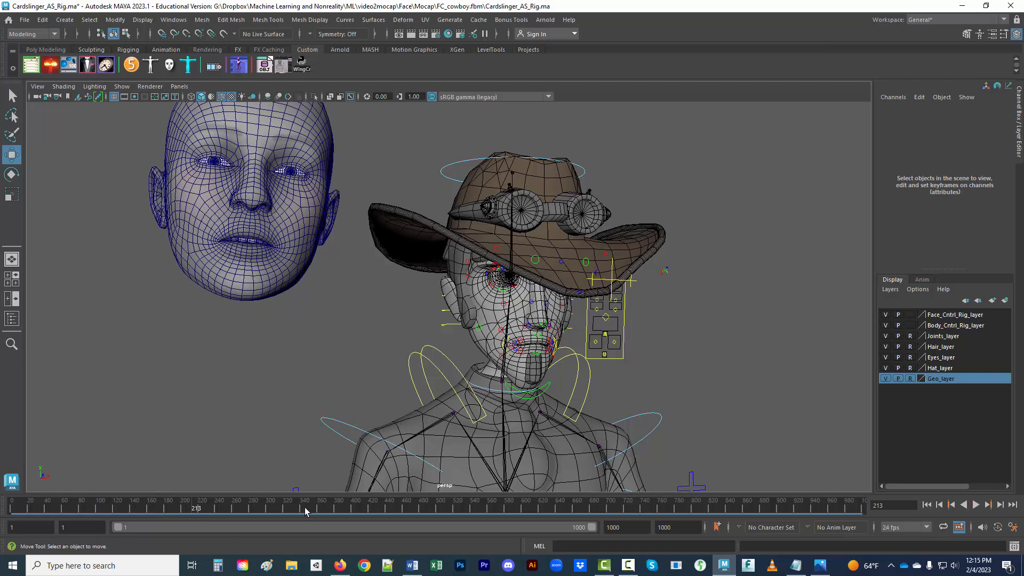
mouse_move(475, 419)
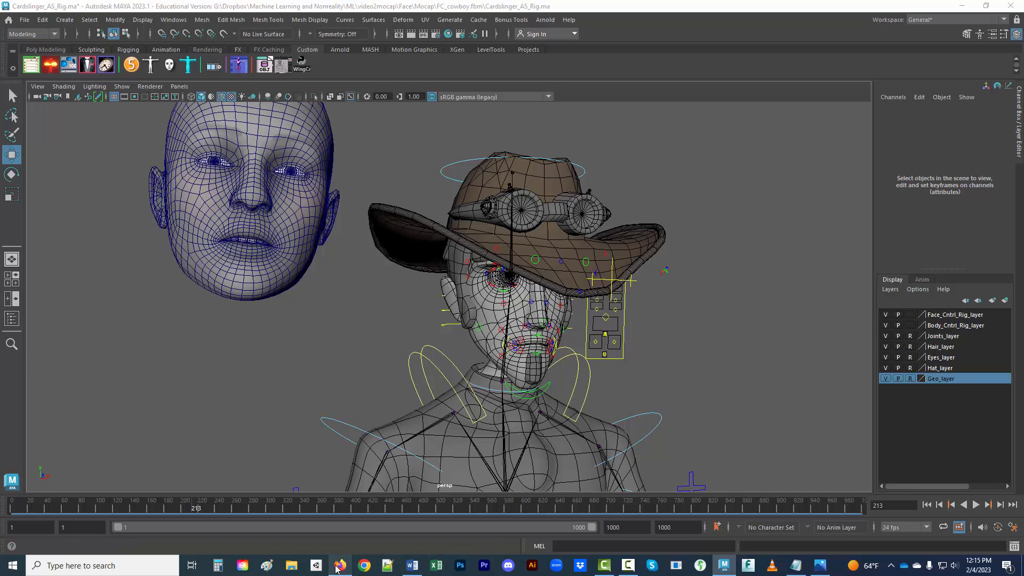
- Bring Firefox forward showing the Face Cap – Motion Capture App Store preview
left_click(338, 565)
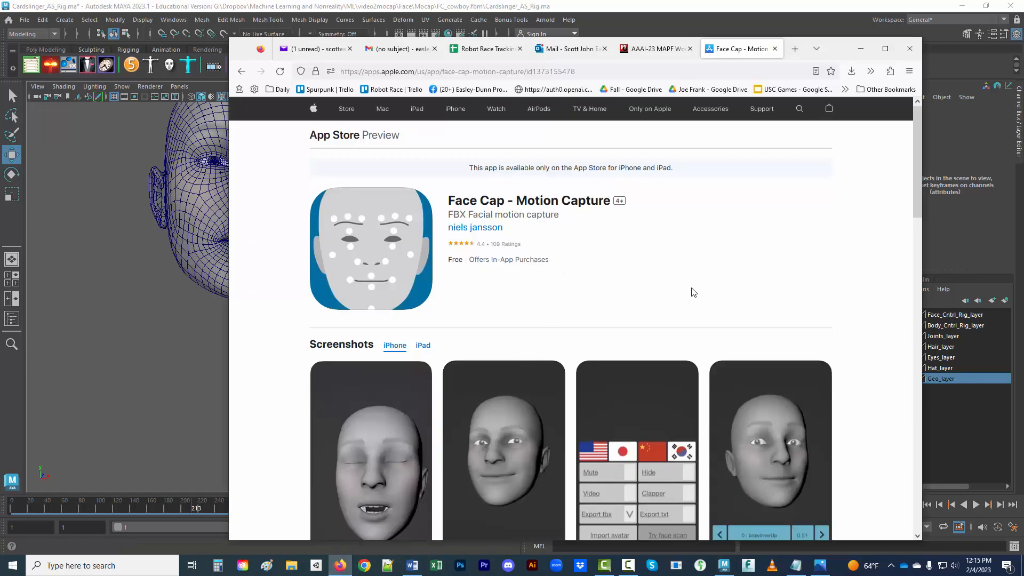
mouse_move(676, 303)
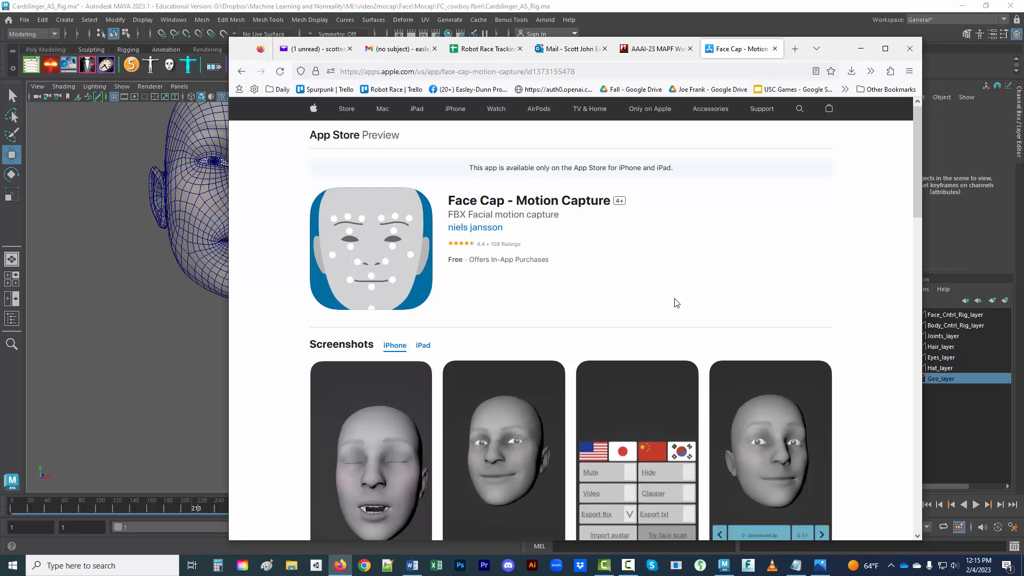
mouse_move(534, 394)
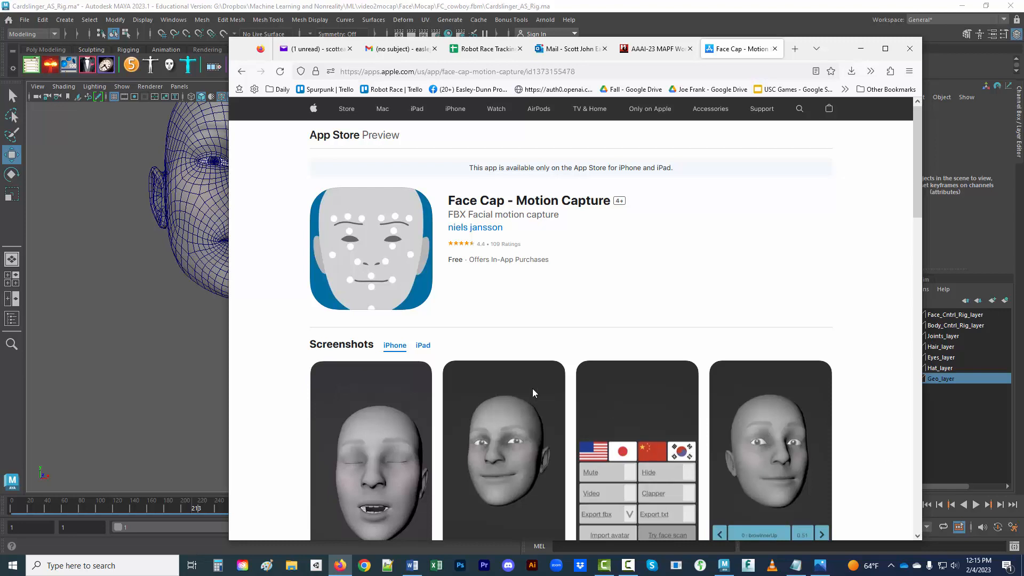
mouse_move(201, 363)
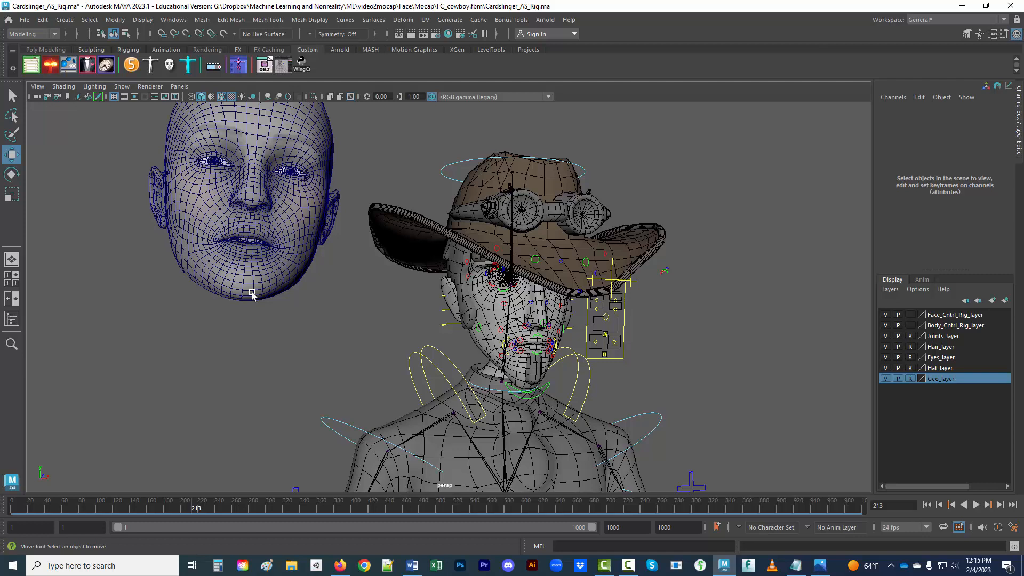
mouse_move(257, 298)
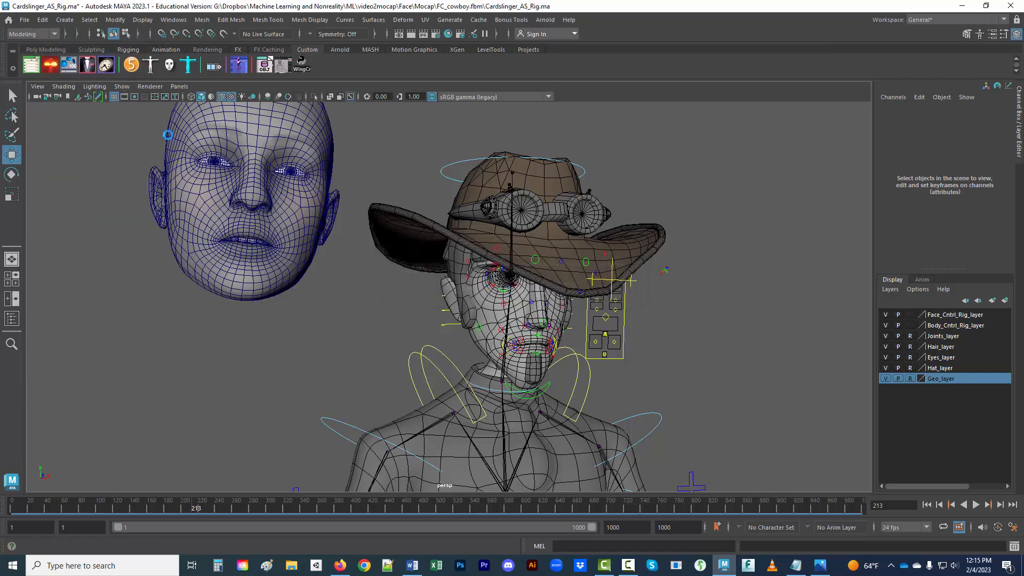
- Reopen Cardslinger_AS_Rig.ma from Recent Files and dismiss the unsupported nodes warning
left_click(24, 19)
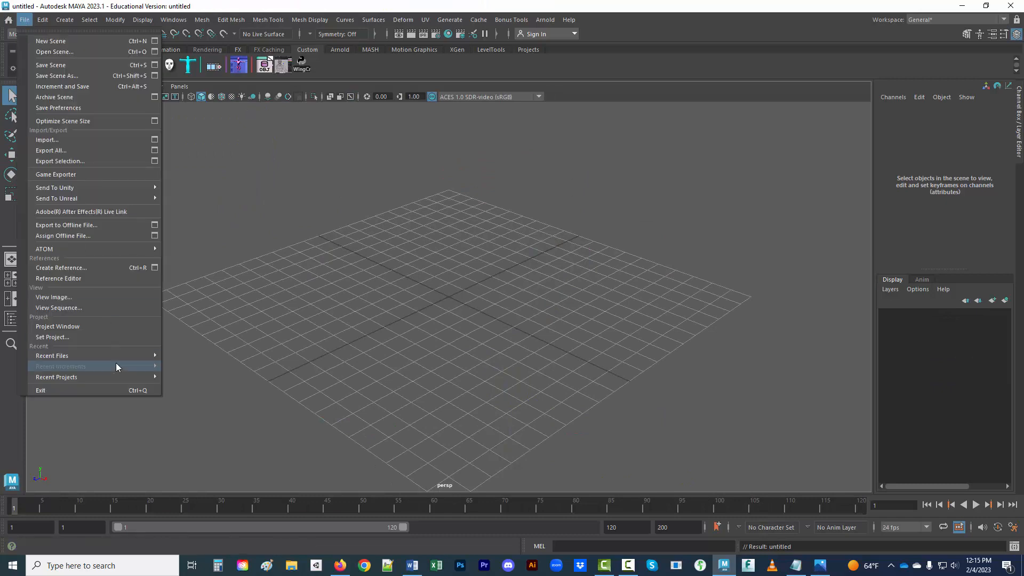
left_click(51, 355)
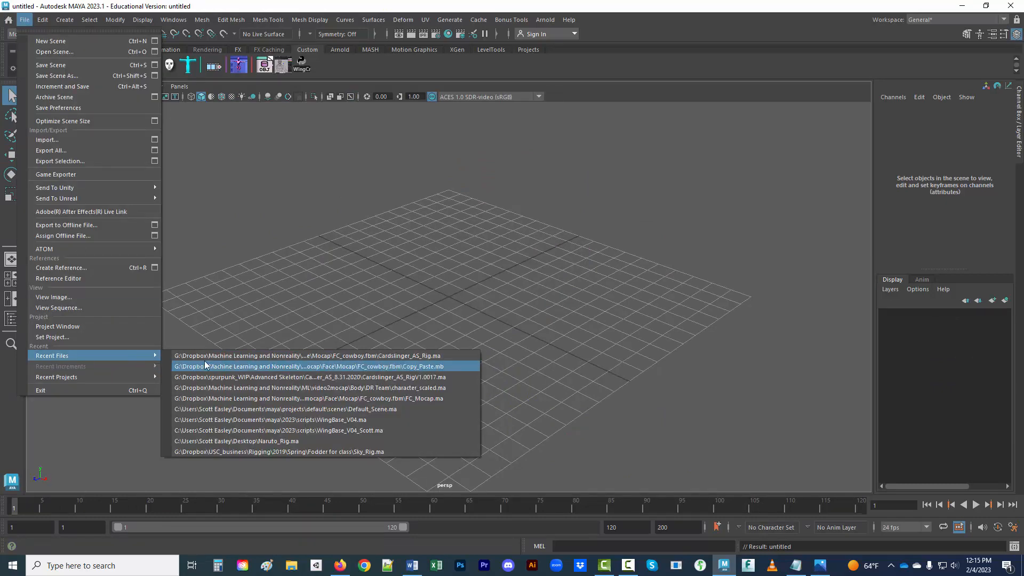
left_click(309, 355)
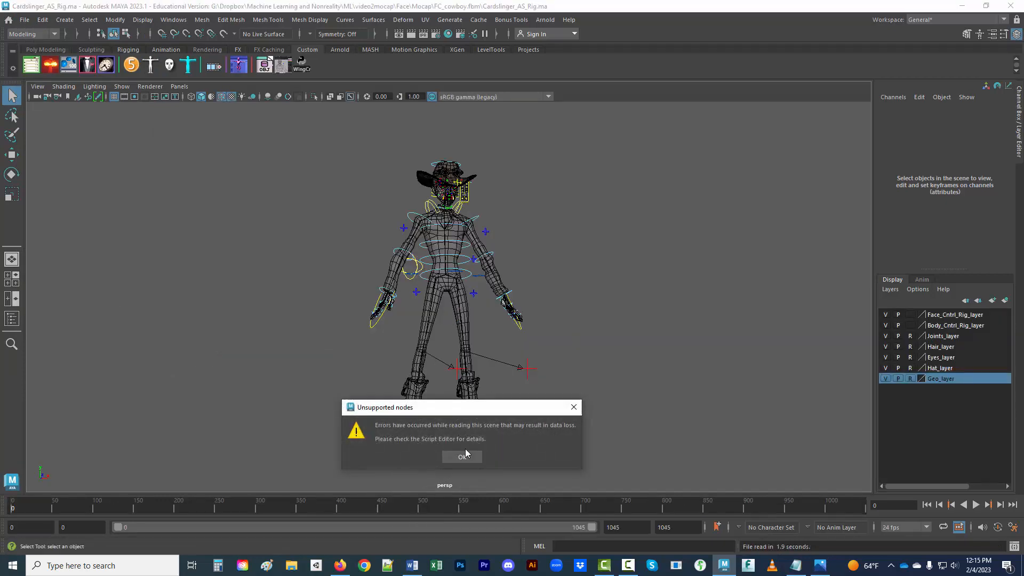
left_click(462, 456)
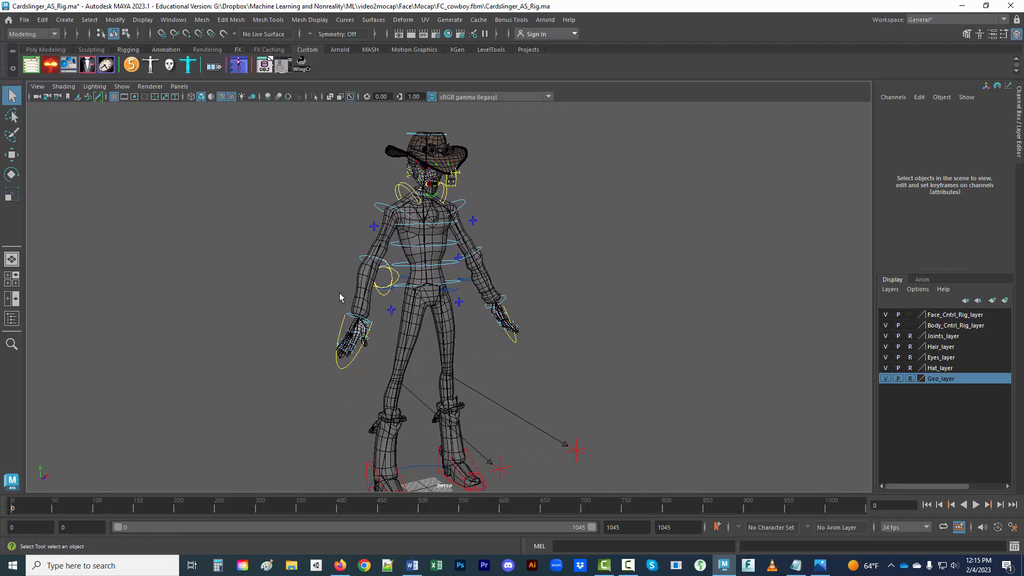
- Reference the Face Cap FC_cowboy FBX and list its nodes in the Outliner
left_click(25, 20)
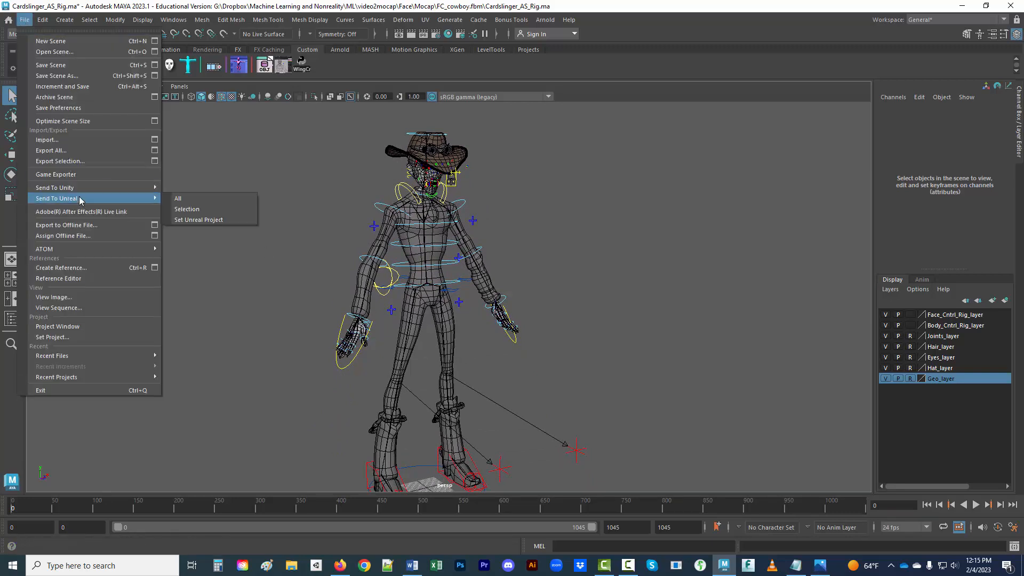
mouse_move(82, 268)
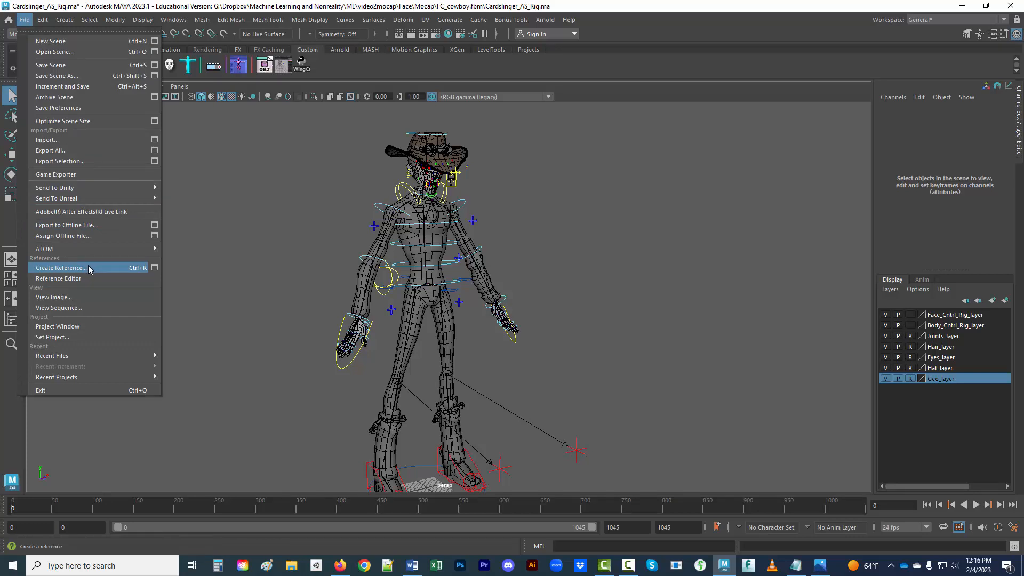
left_click(60, 267)
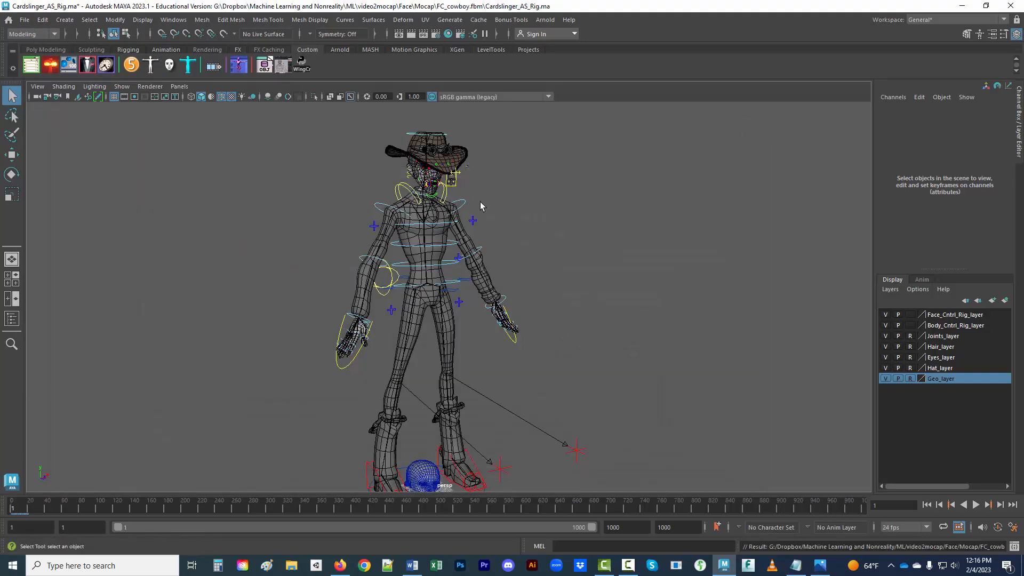
left_click(173, 20)
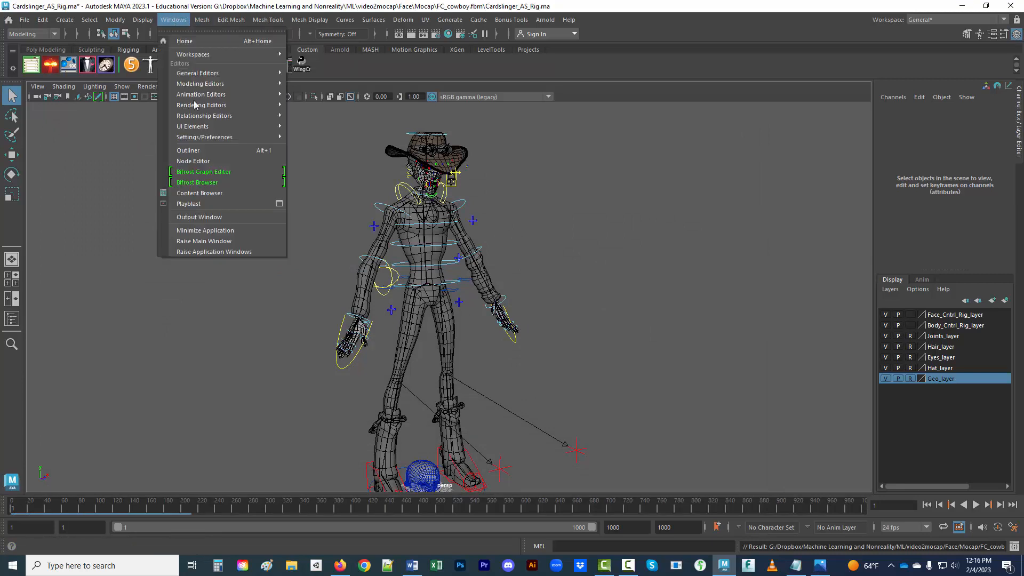
left_click(188, 150)
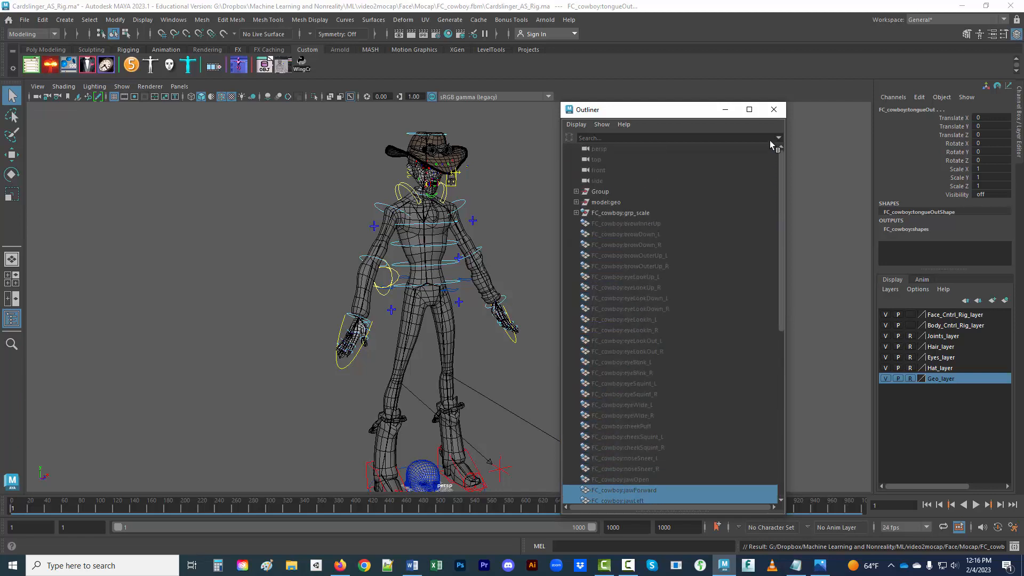
mouse_move(649, 462)
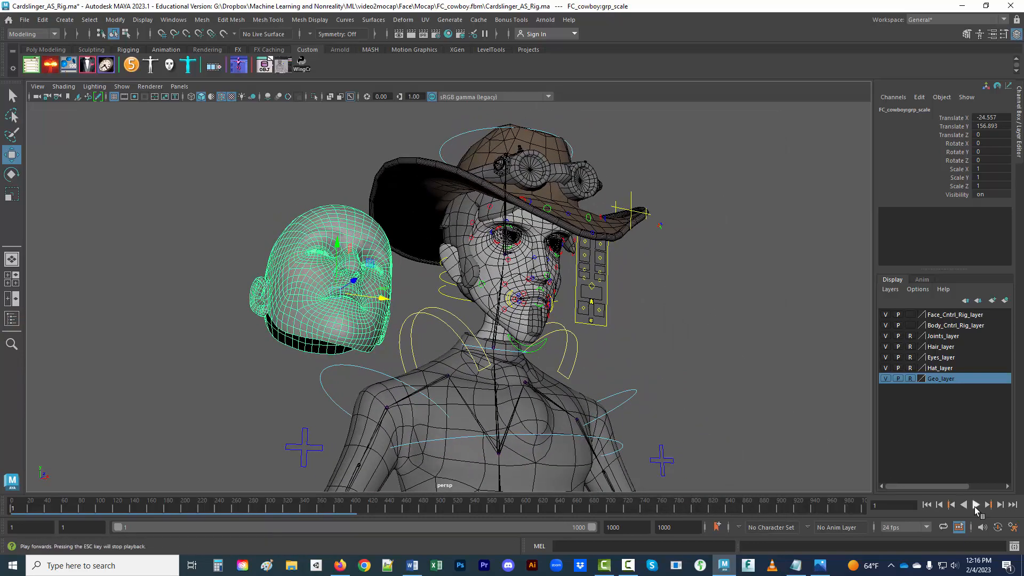
- Play back the captured facial animation of the referenced FC_cowboy head
left_click(975, 504)
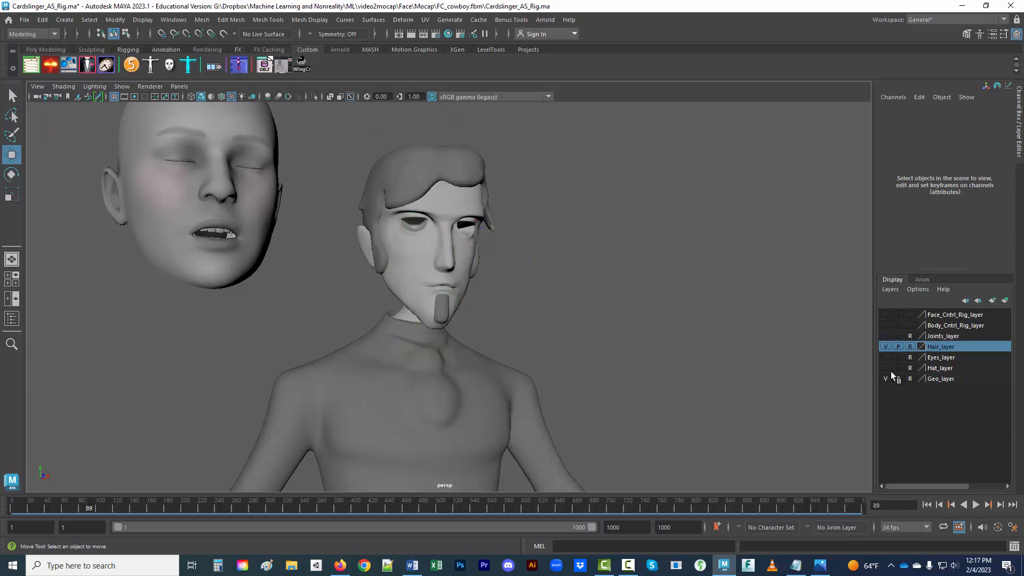
- Toggle Hat_layer visibility on then off again, and turn on Eyes_layer
left_click(886, 368)
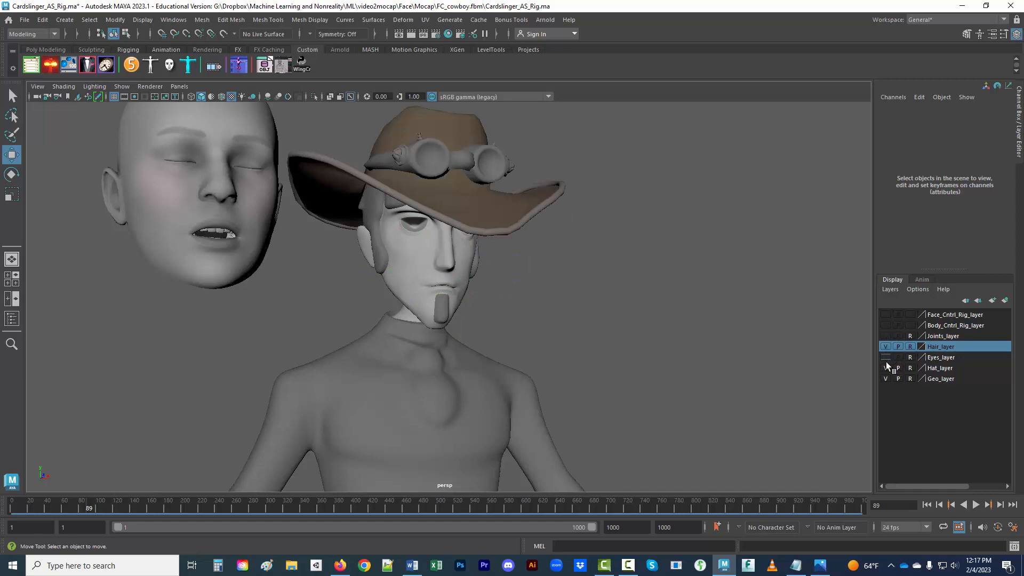
left_click(886, 368)
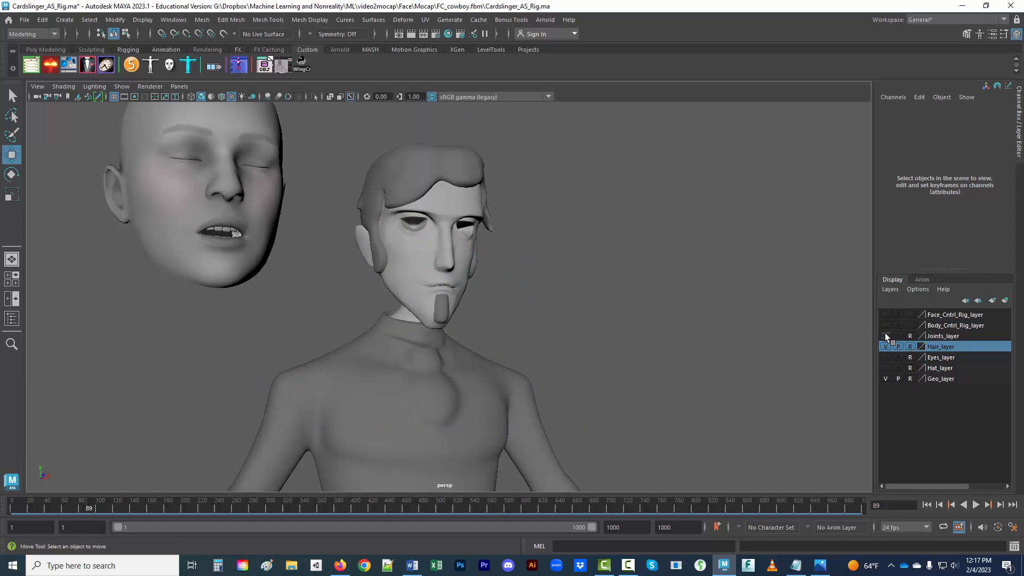
left_click(885, 358)
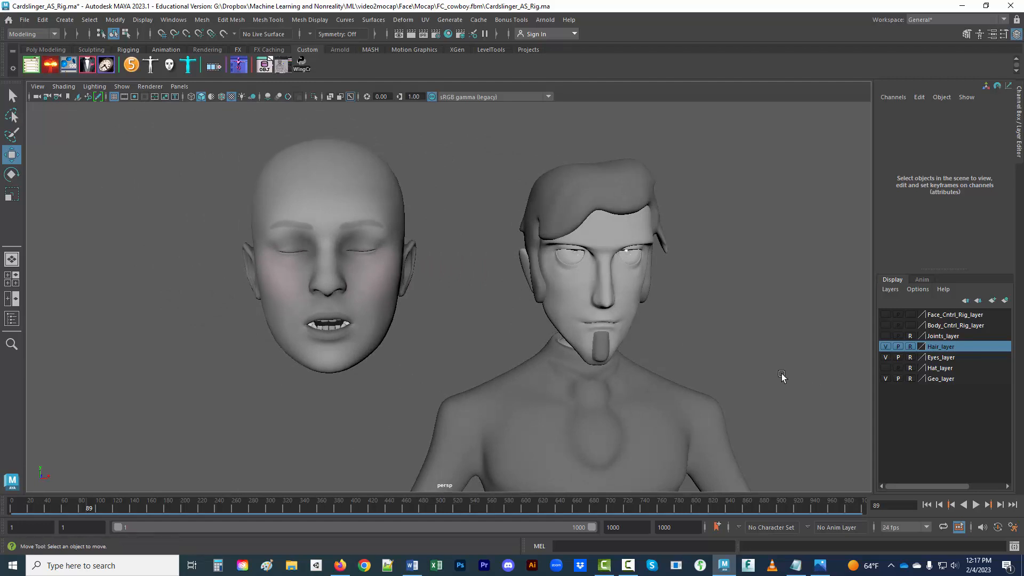
mouse_move(526, 358)
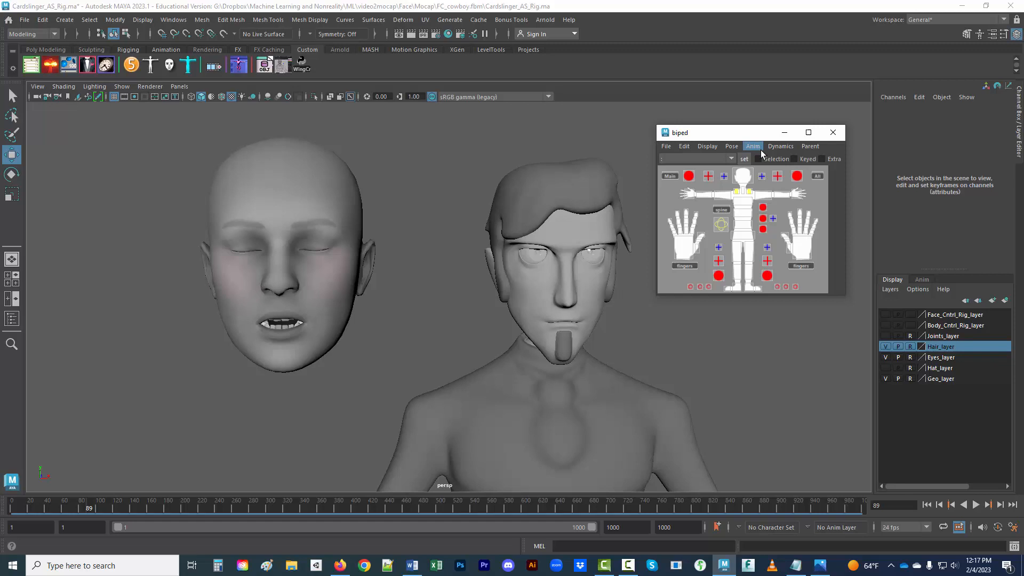
- Choose Connect ARKit from the biped picker's Anim menu
left_click(752, 146)
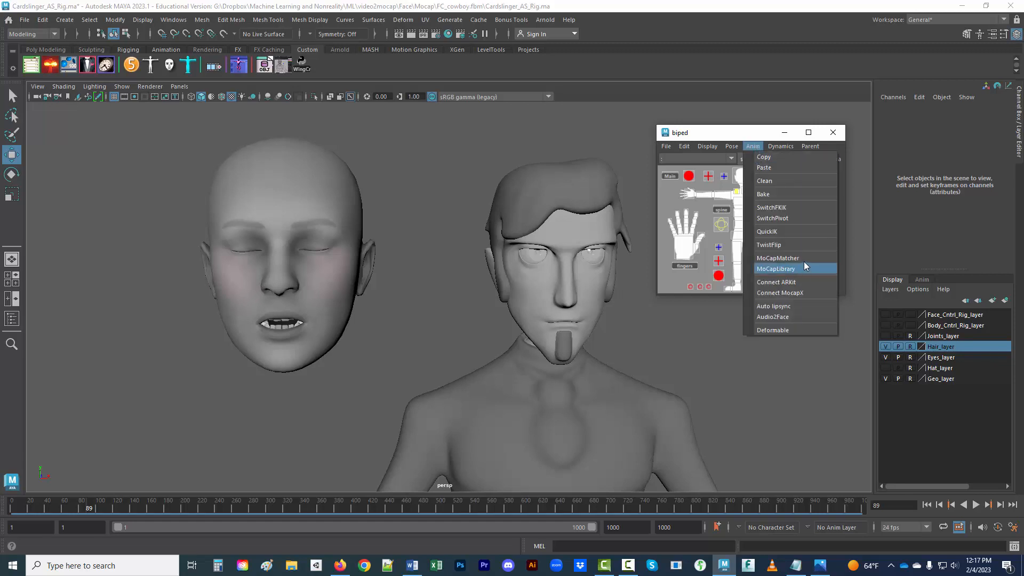
mouse_move(804, 257)
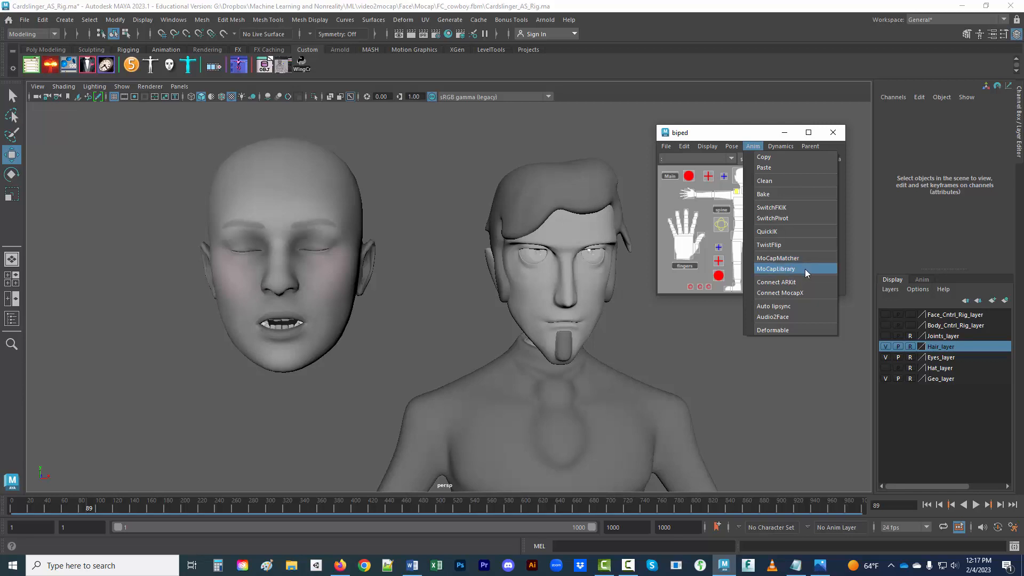
mouse_move(802, 282)
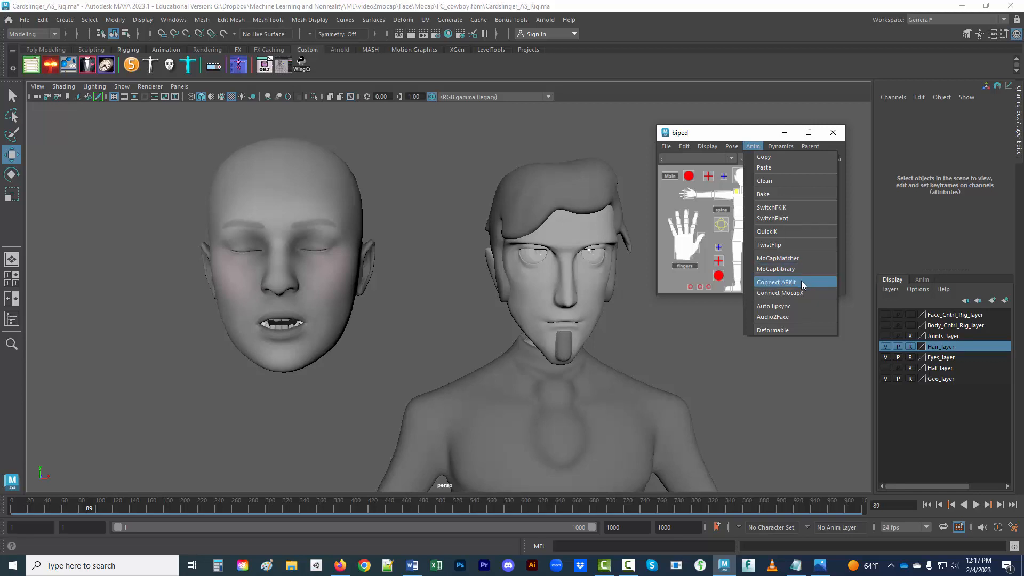
left_click(776, 281)
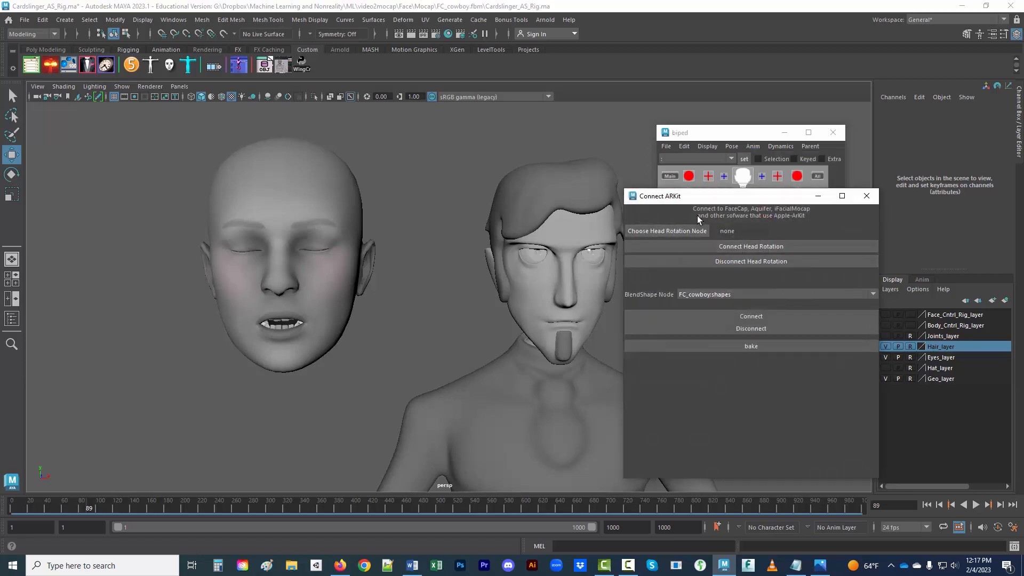
mouse_move(747, 214)
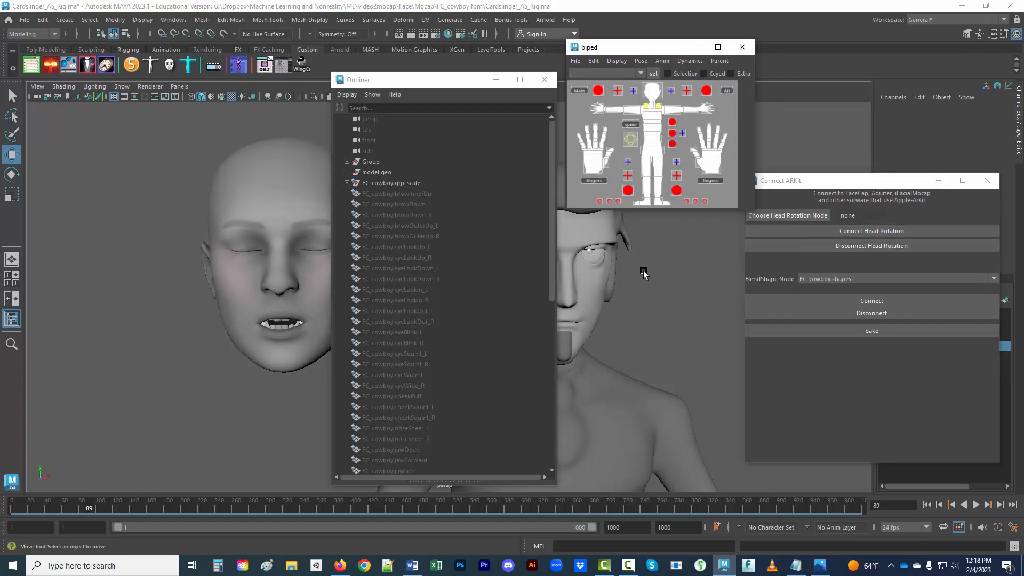
mouse_move(581, 400)
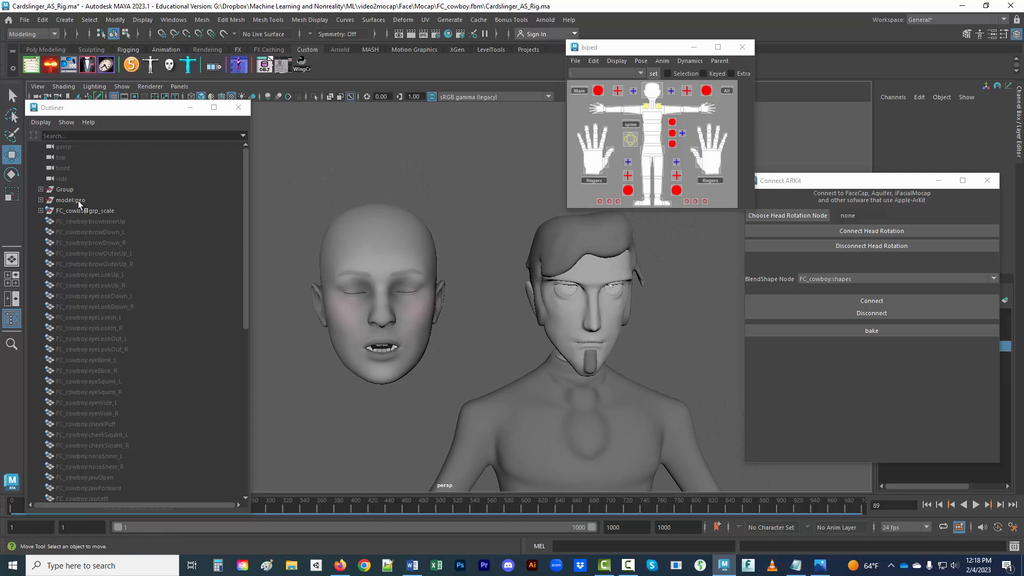
- Set FC_cowboy:grp_transform as the head rotation node and connect head rotation
left_click(84, 210)
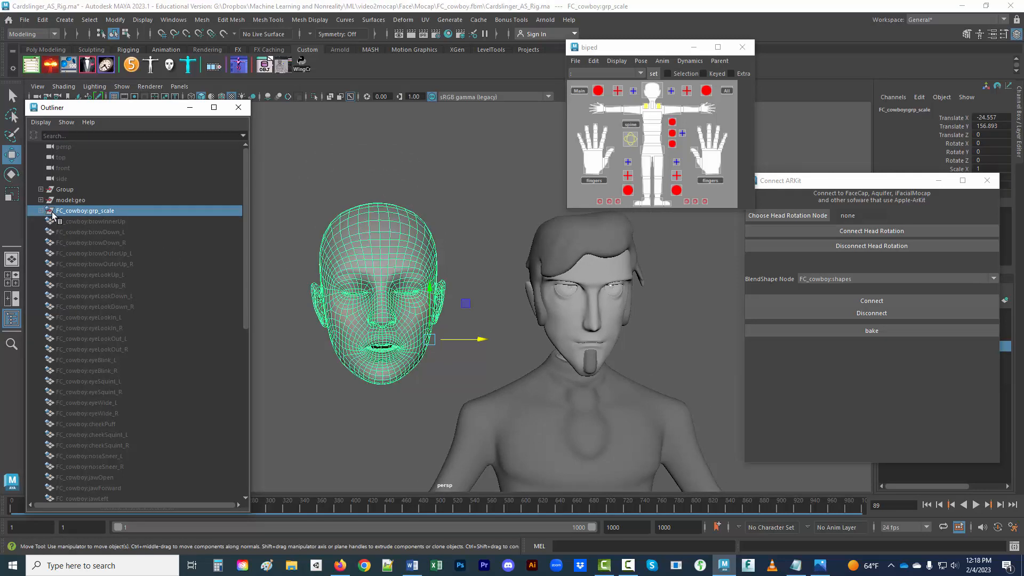
left_click(41, 211)
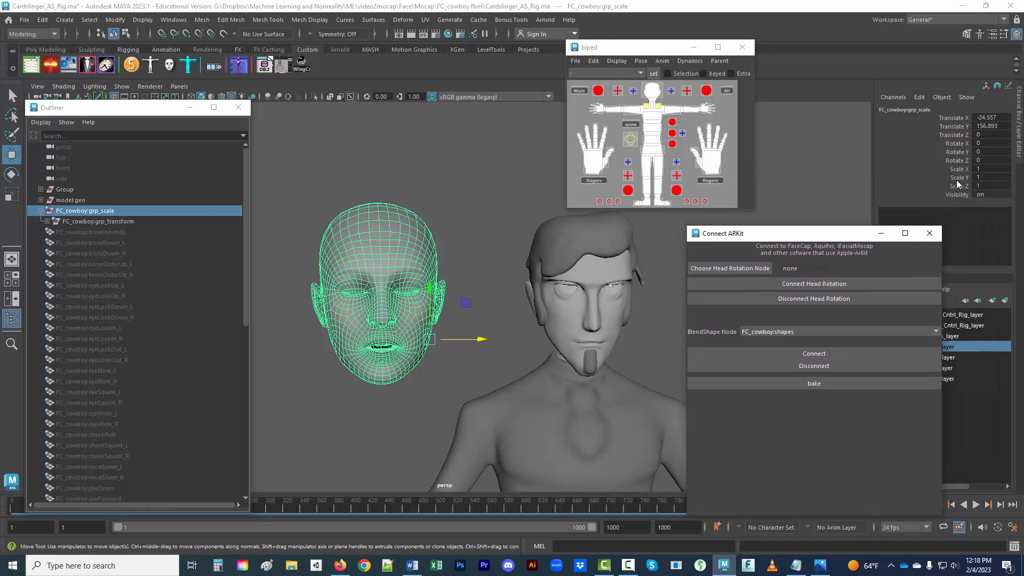
left_click(98, 221)
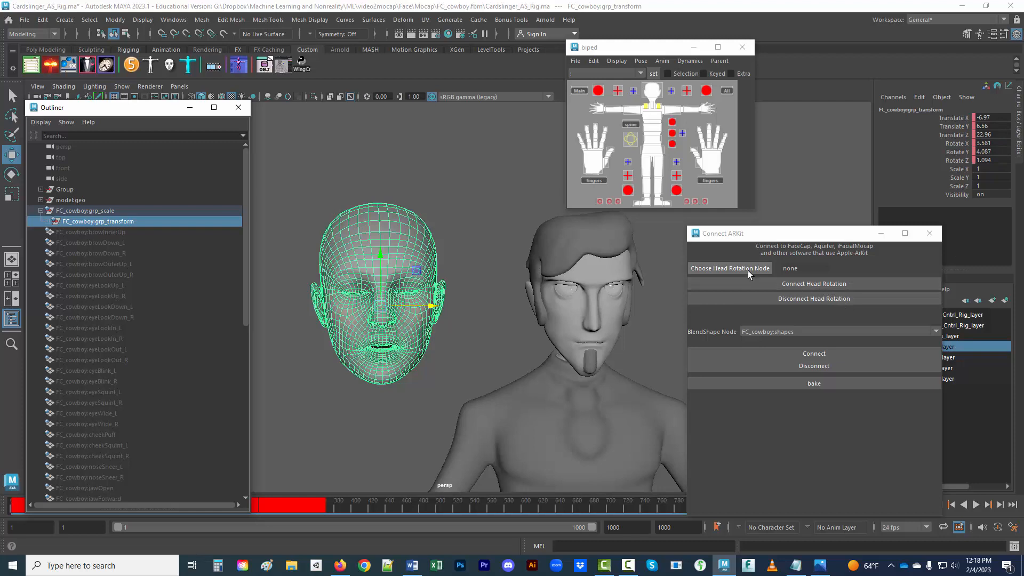
mouse_move(731, 270)
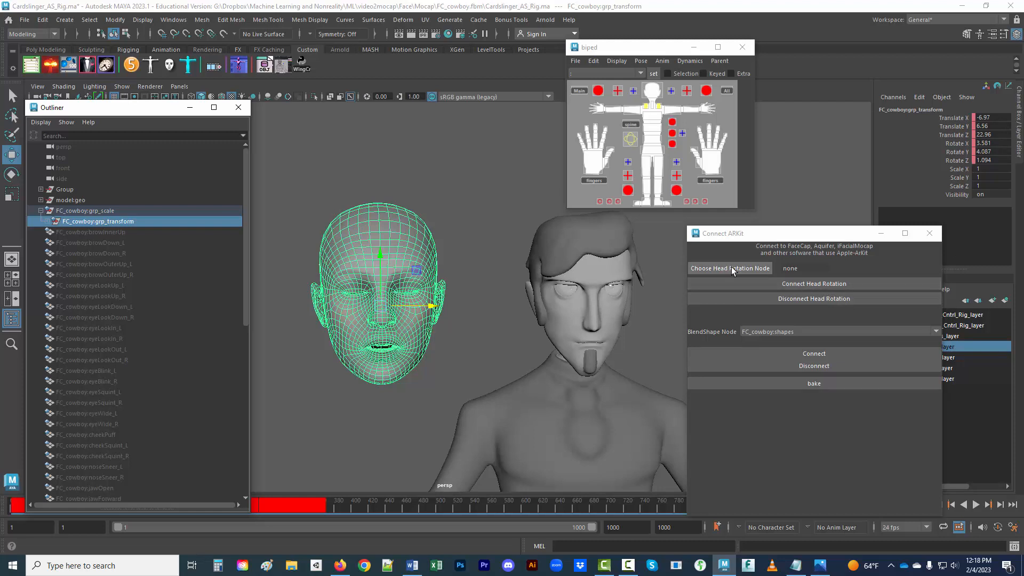
left_click(730, 269)
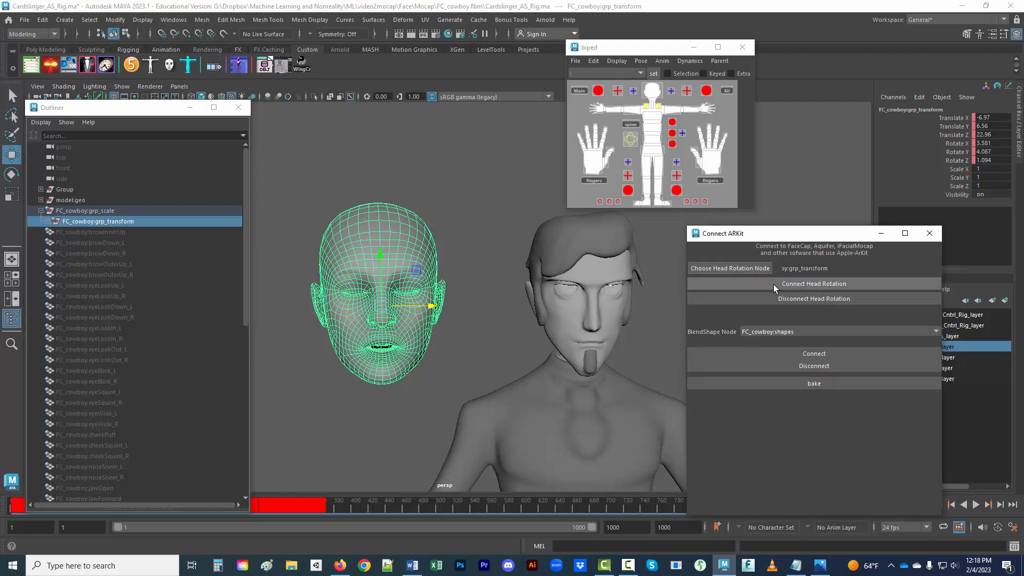
left_click(813, 283)
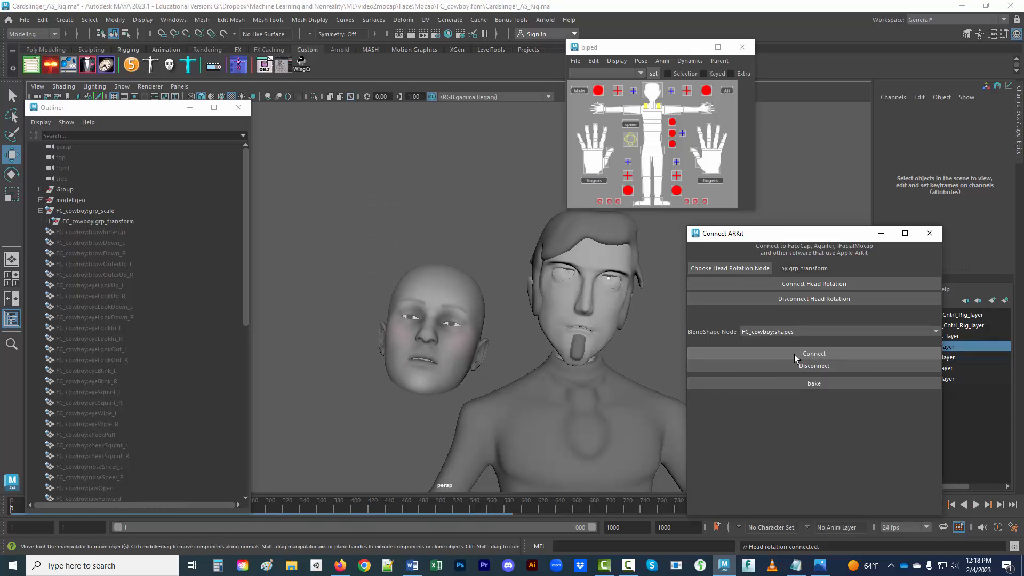
mouse_move(724, 357)
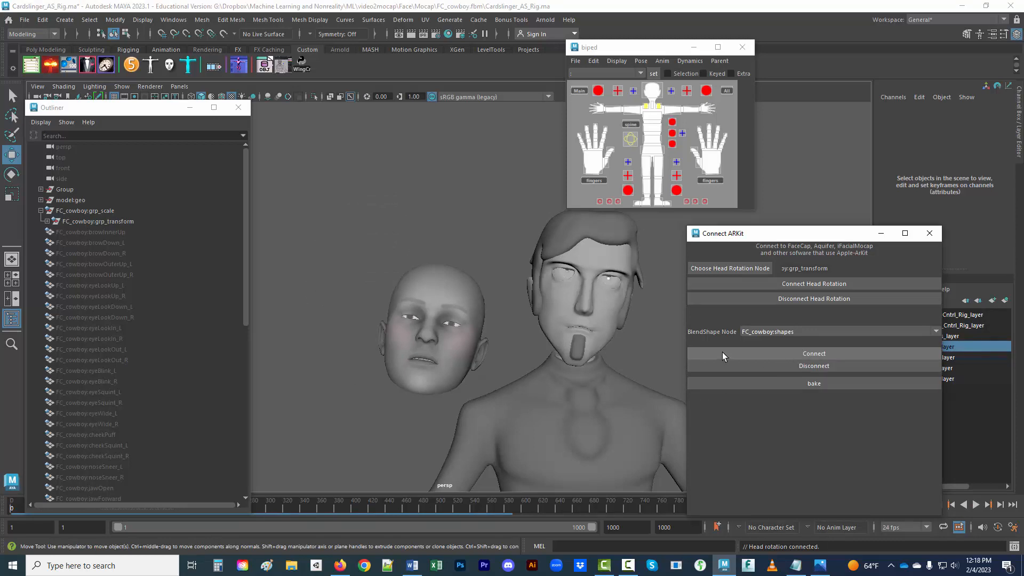
- Connect the FC_cowboy:shapes blendShape node to the cowboy rig's face
left_click(813, 353)
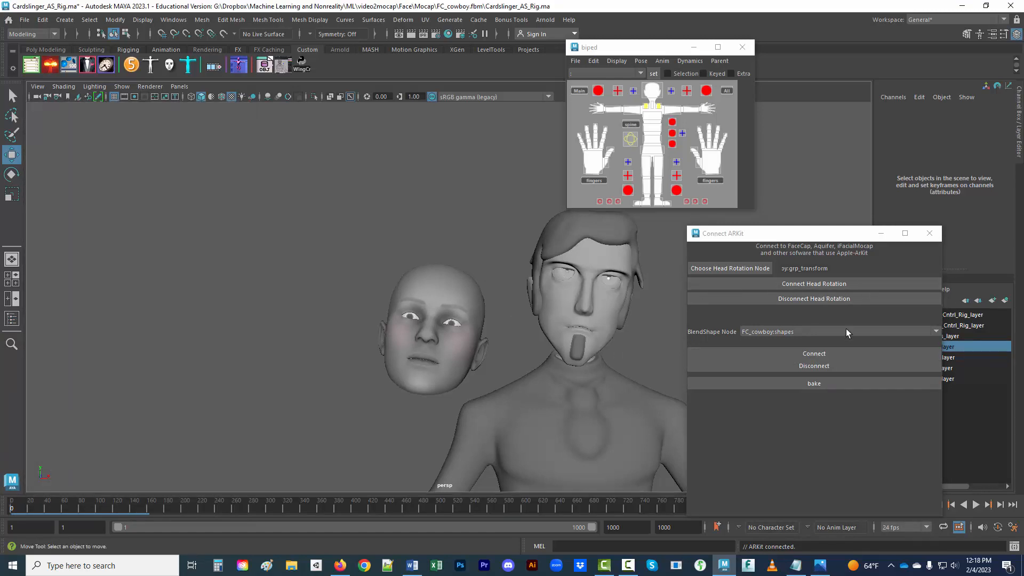
left_click(929, 233)
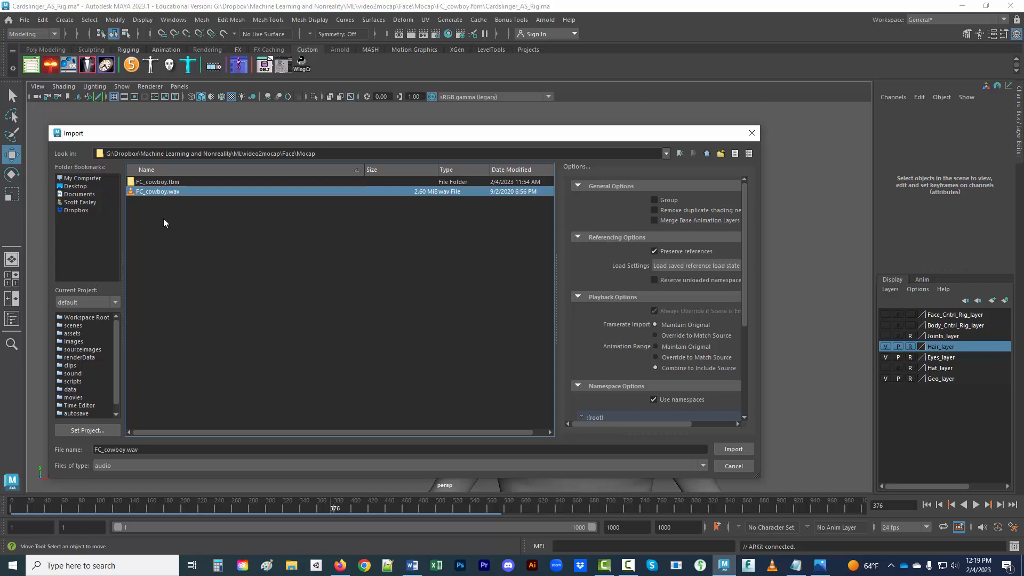
- Import FC_cowboy.wav from the Mocap folder
left_click(734, 449)
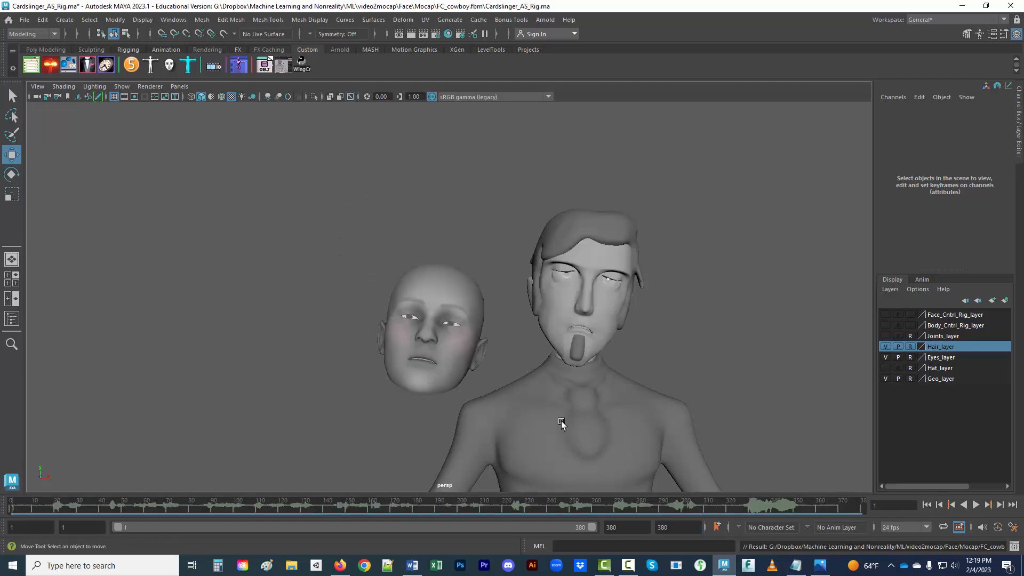
- Orbit around both heads, play the animation with audio, then stop playback
left_click_drag(562, 422, 580, 427)
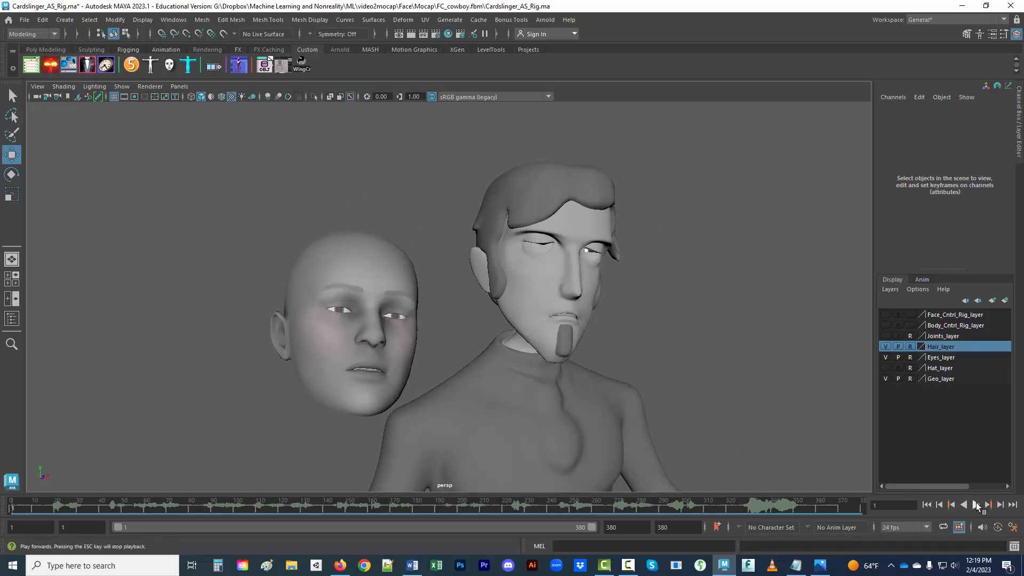
left_click(979, 505)
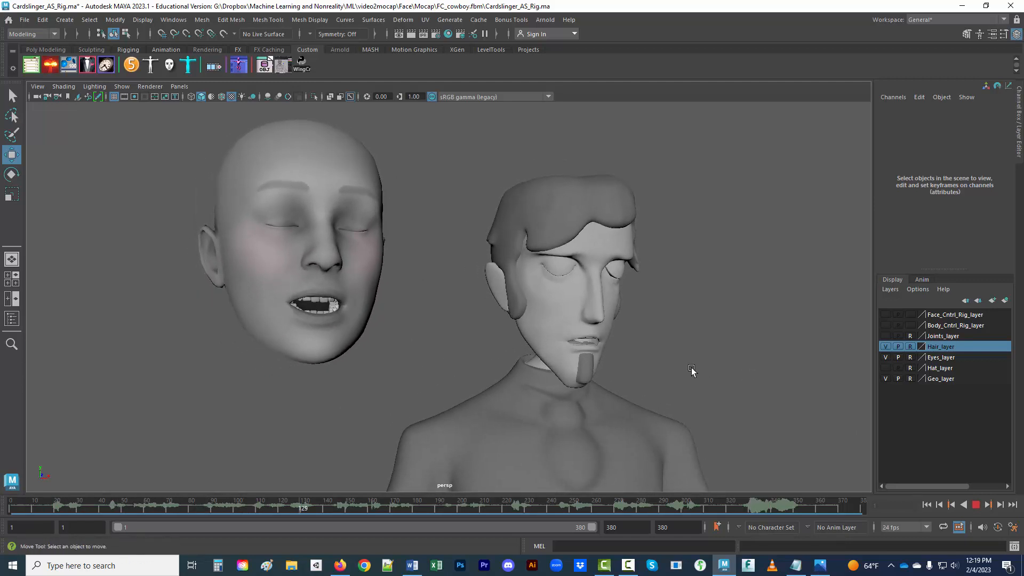
left_click(409, 509)
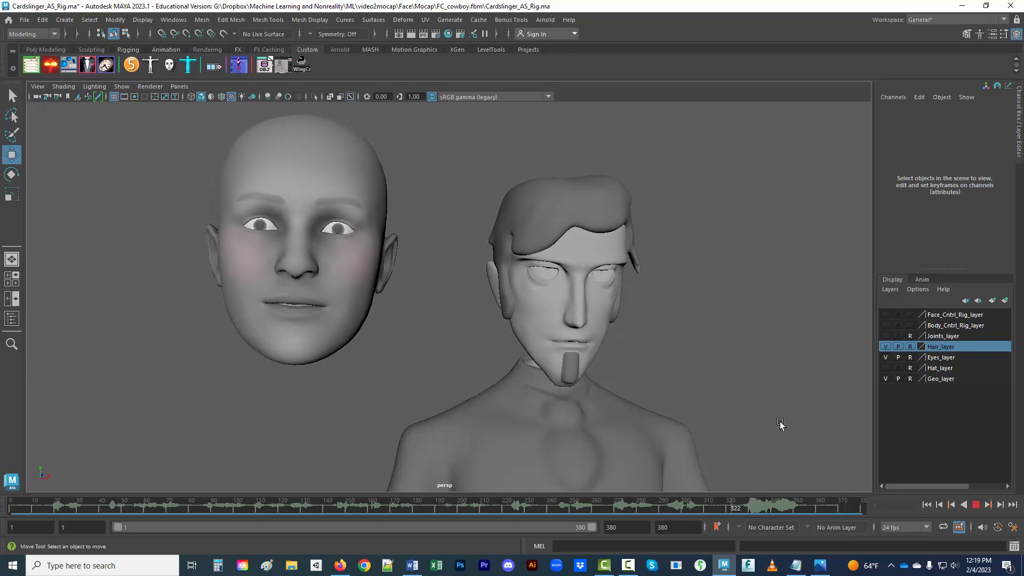
left_click(976, 505)
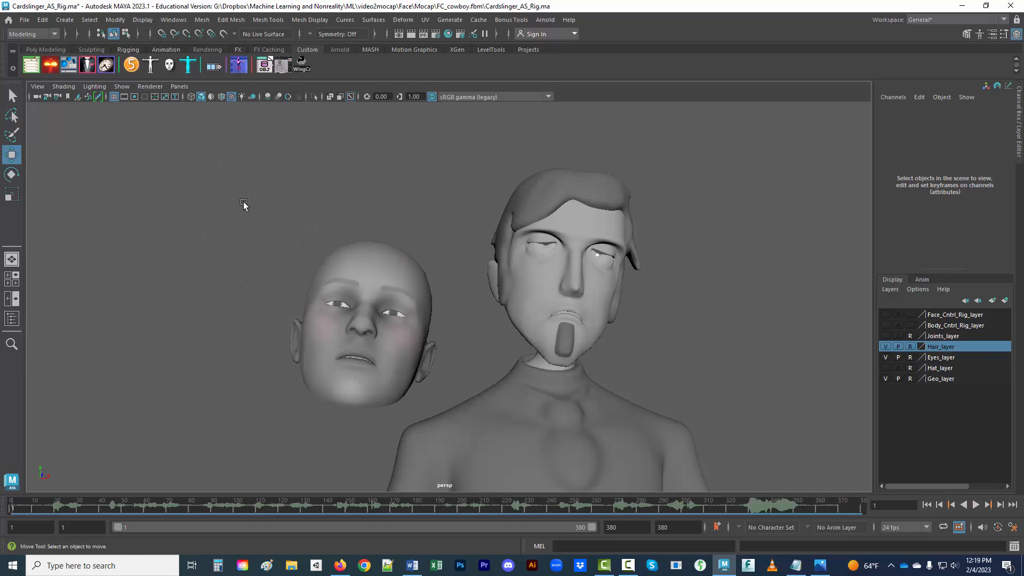
mouse_move(215, 225)
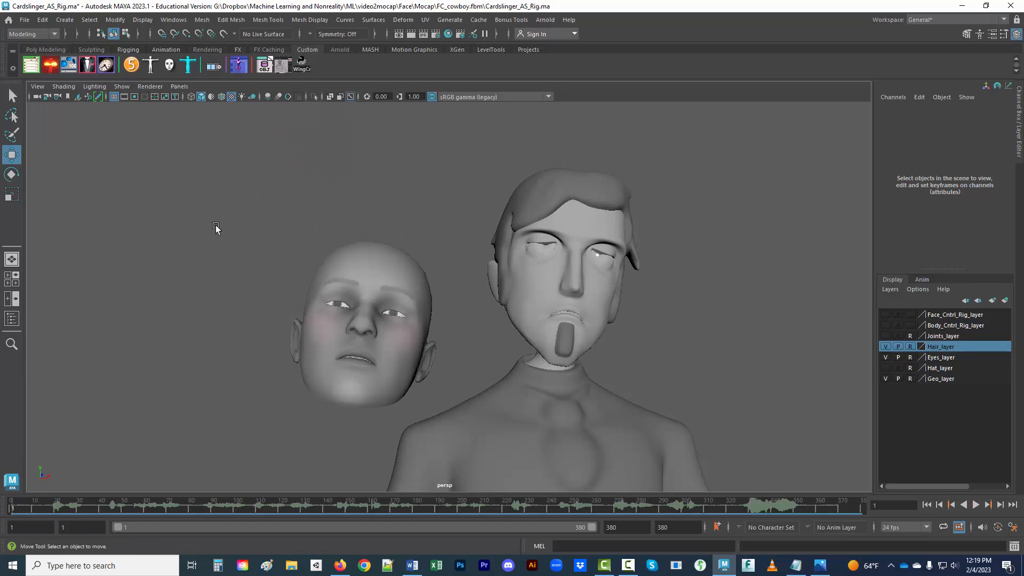